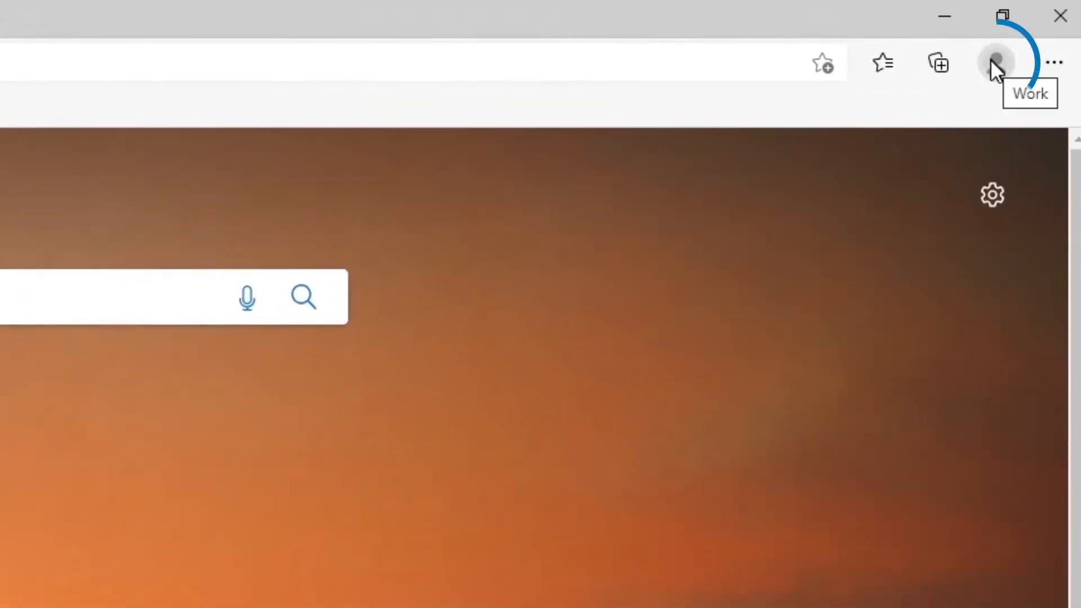
Go to teams.microsoft.com in a new tab of the Work profile
{"action": "left_click", "coordinate": [995, 63]}
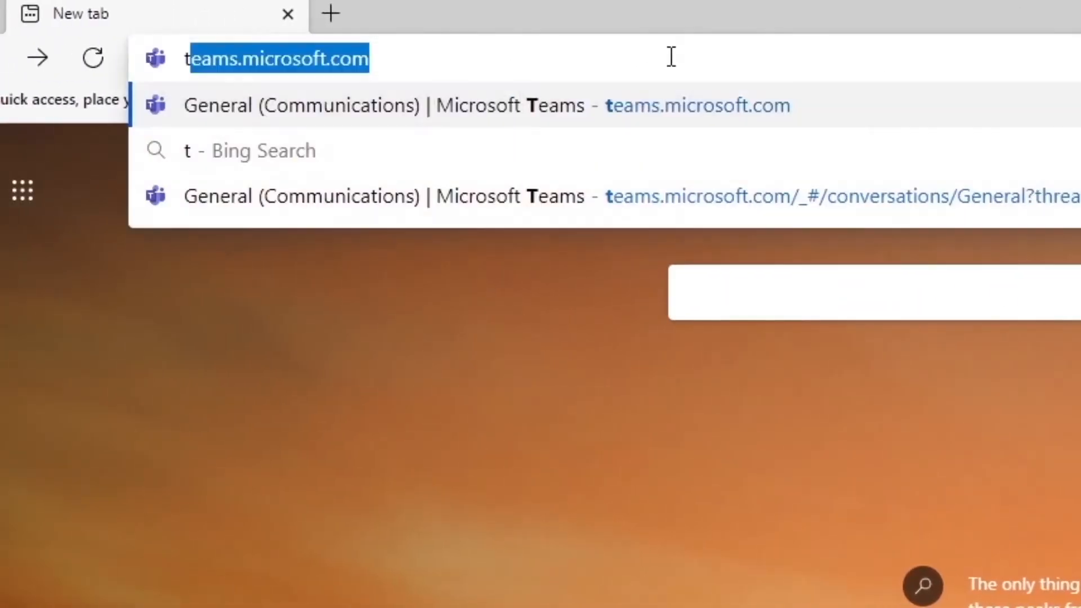
{"action": "type", "text": "eams.microsoft.com"}
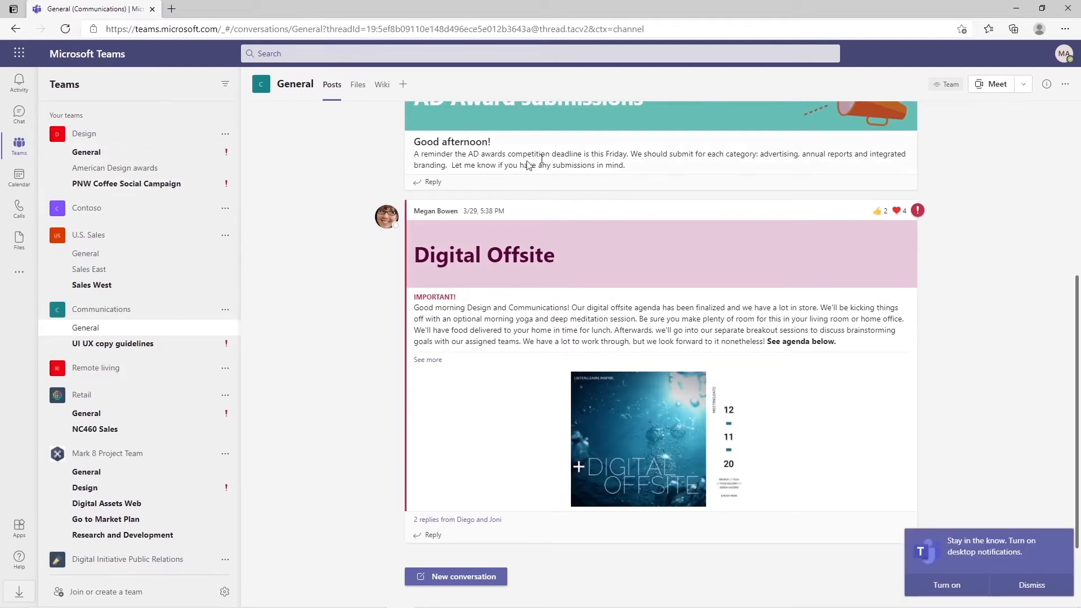
{"action": "mouse_move", "coordinate": [1061, 29]}
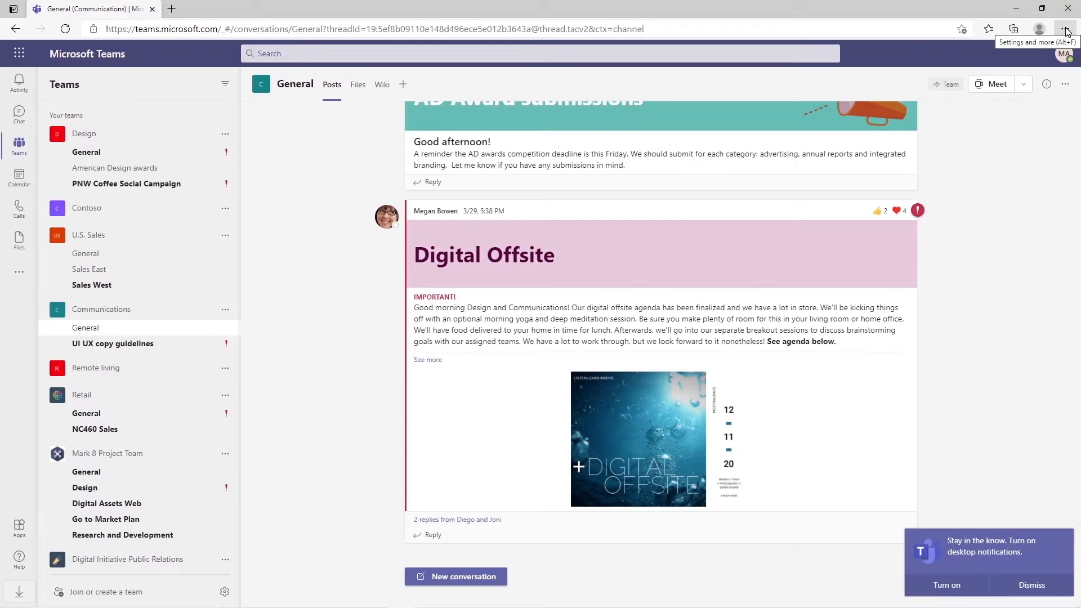
Install the Teams site as an Edge app named 'Demo Teams'
{"action": "left_click", "coordinate": [1063, 28]}
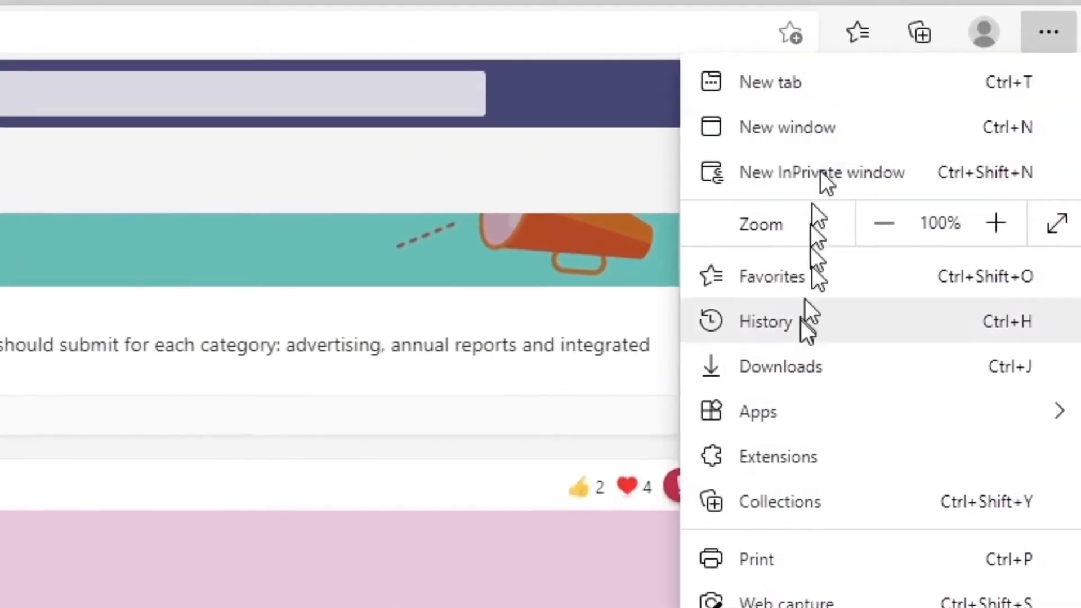
{"action": "left_click", "coordinate": [757, 412]}
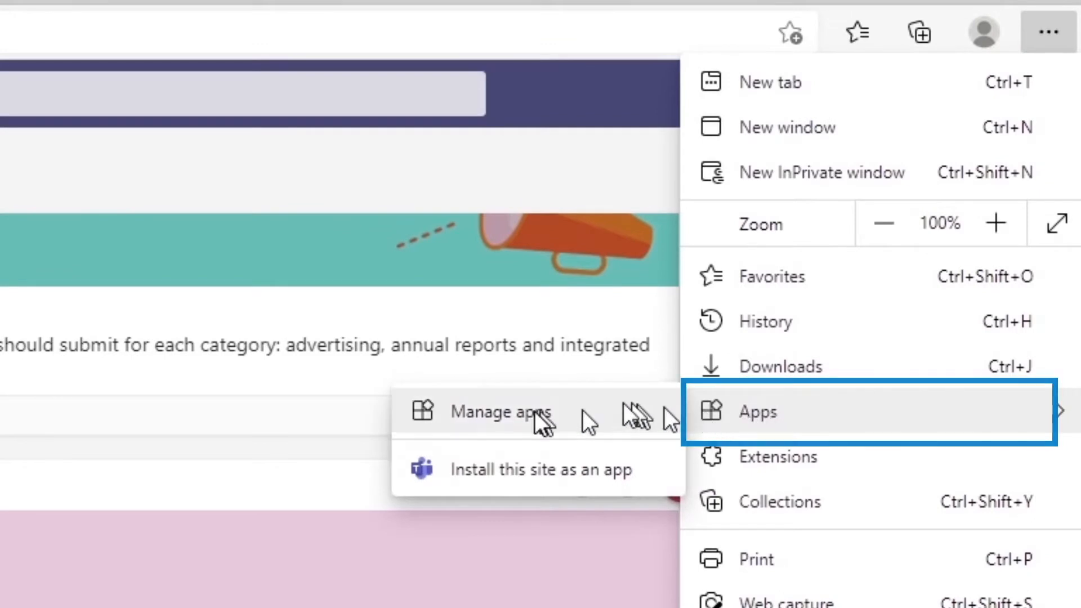
{"action": "left_click", "coordinate": [541, 469]}
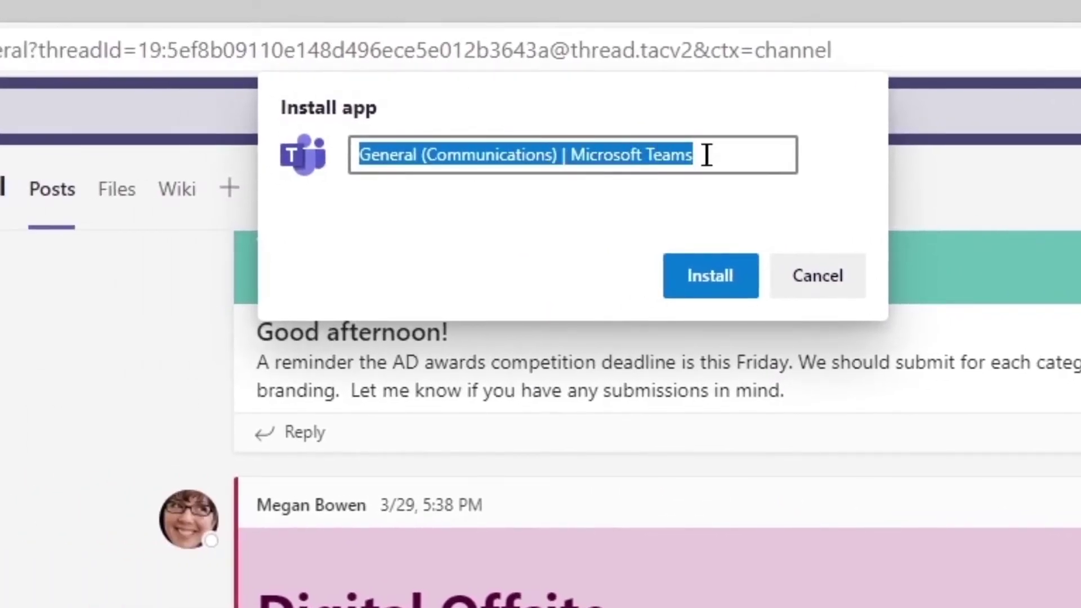
{"action": "mouse_move", "coordinate": [332, 152]}
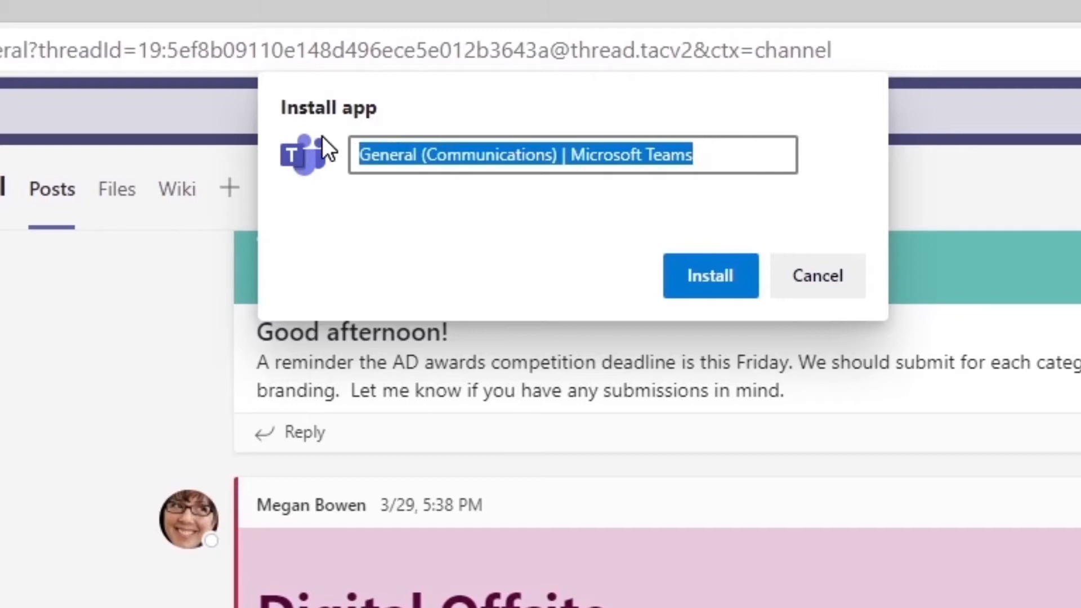
{"action": "type", "text": "Demo Teams"}
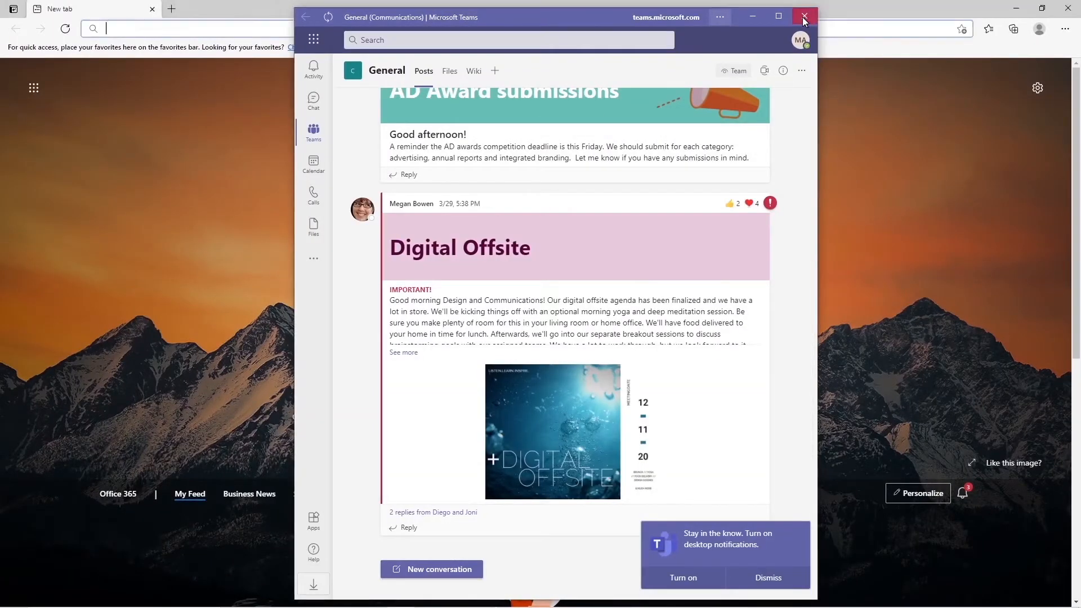
{"action": "left_click", "coordinate": [804, 17]}
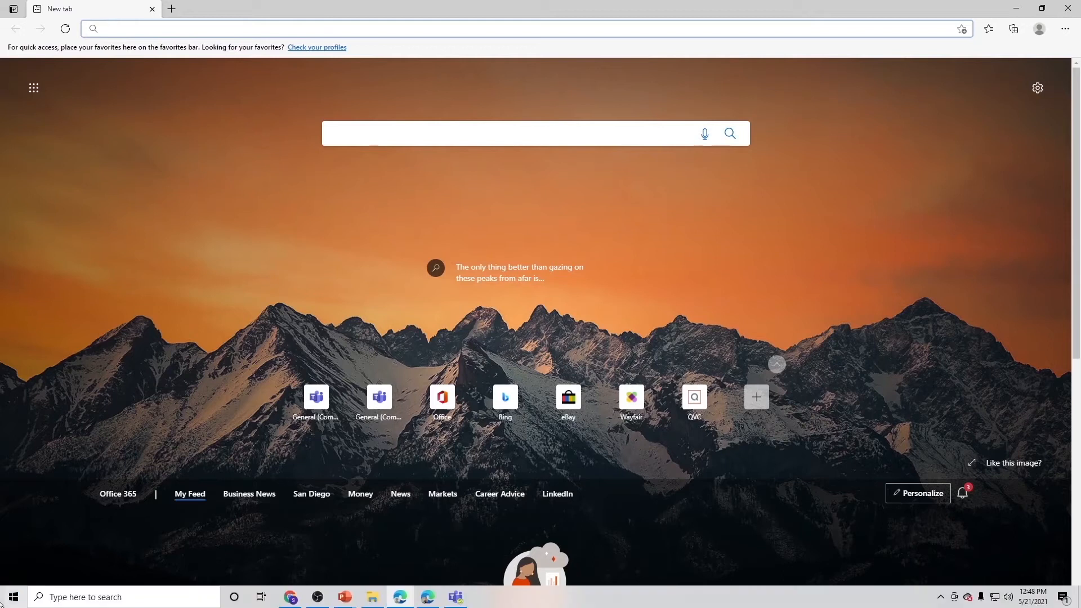
{"action": "left_click", "coordinate": [11, 597]}
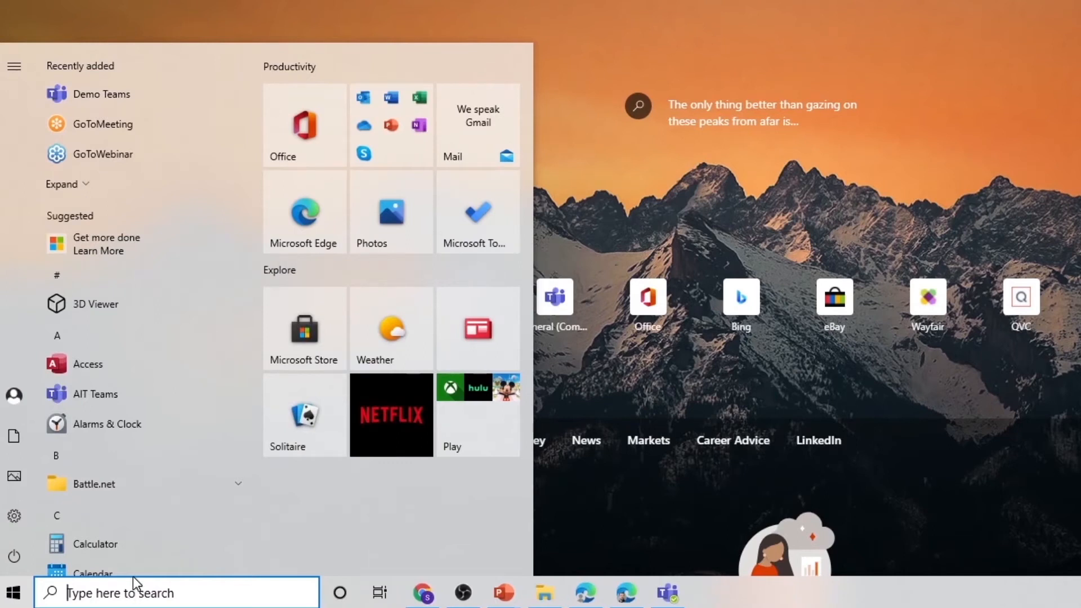
{"action": "type", "text": "demo"}
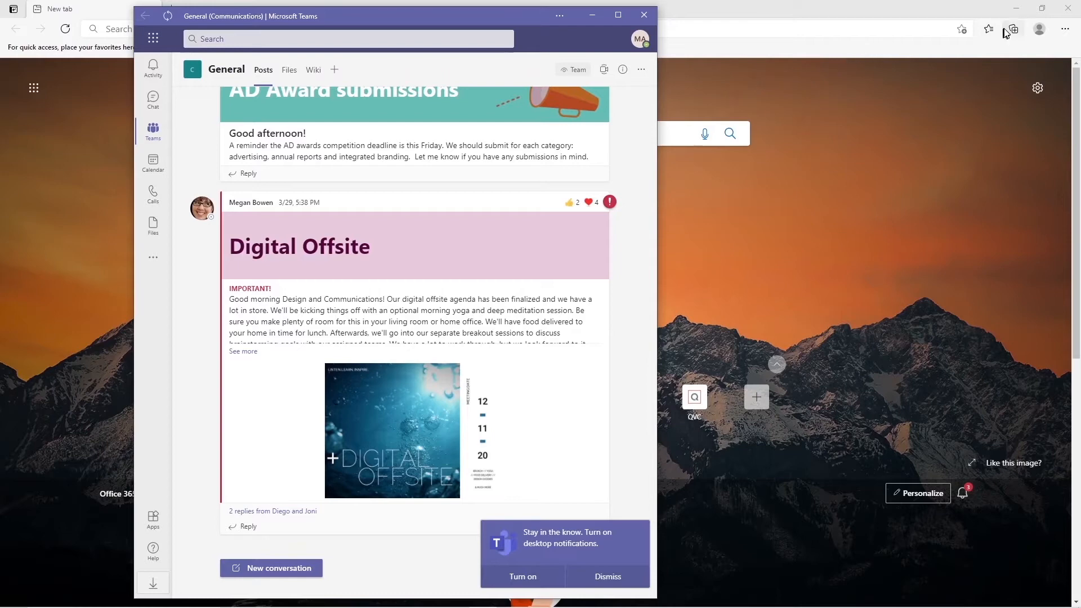
Switch to the other Edge profile, dismiss the password notice, and go to Teams
{"action": "left_click", "coordinate": [1039, 29]}
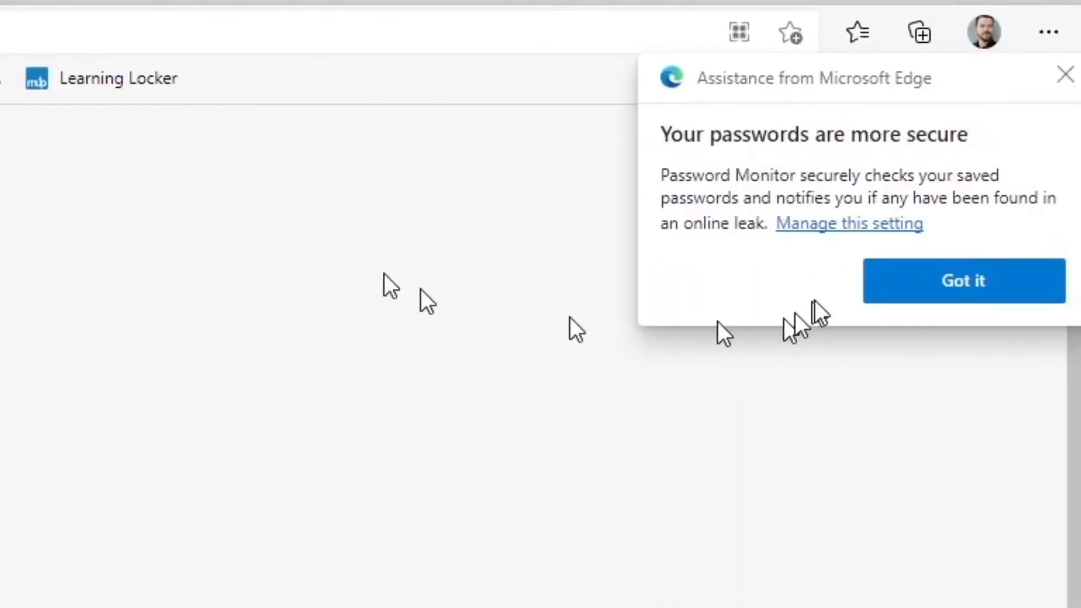
{"action": "left_click", "coordinate": [964, 281]}
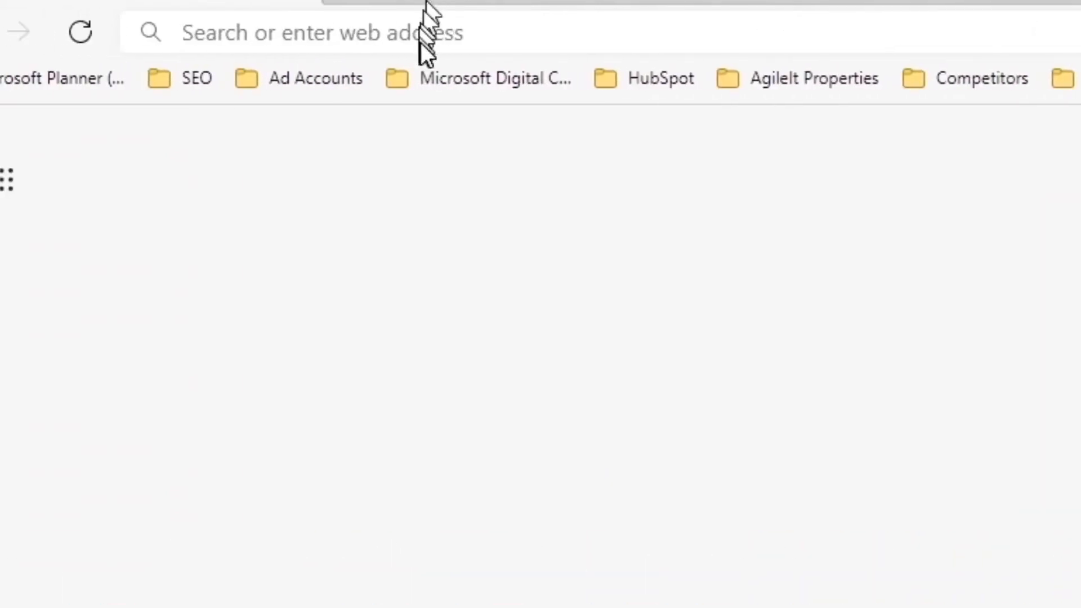
{"action": "type", "text": "teams"}
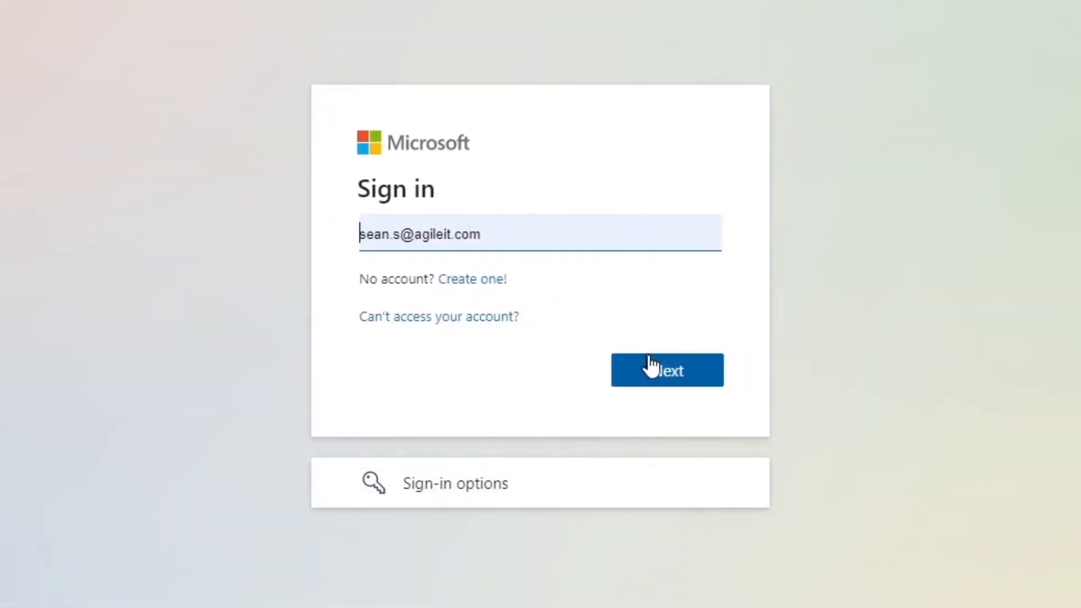
Sign in with the work or school account, verify the texted code, and stay signed in
{"action": "left_click", "coordinate": [667, 370]}
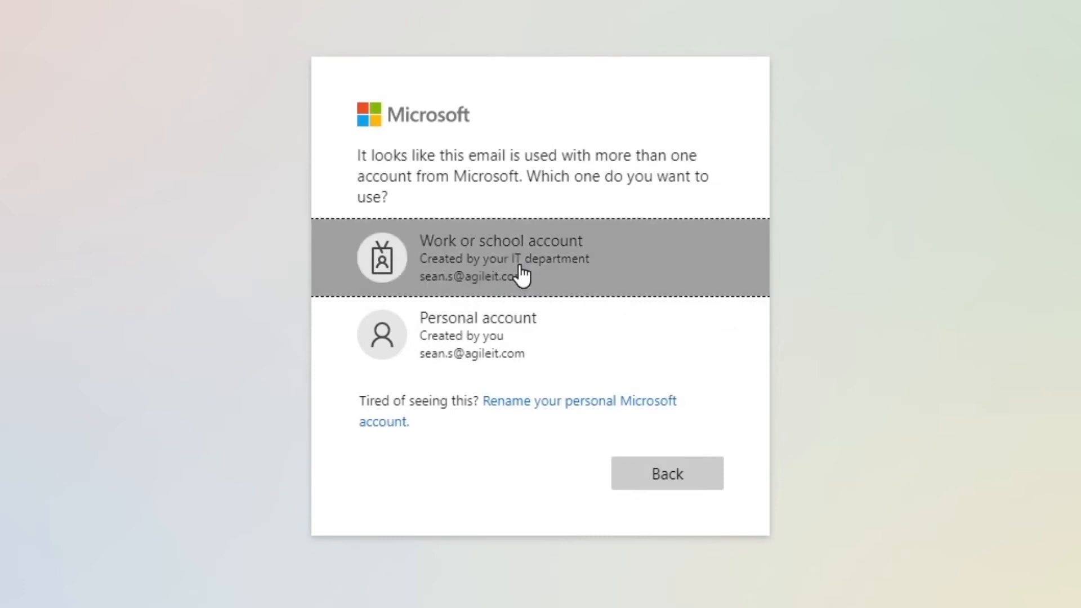
{"action": "left_click", "coordinate": [495, 258]}
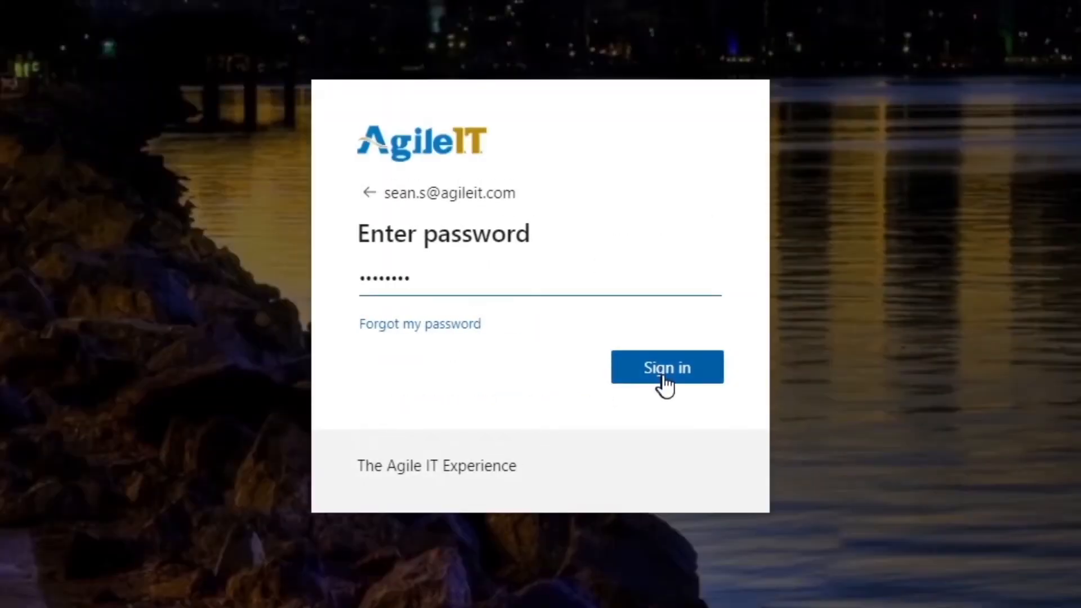
{"action": "left_click", "coordinate": [667, 367]}
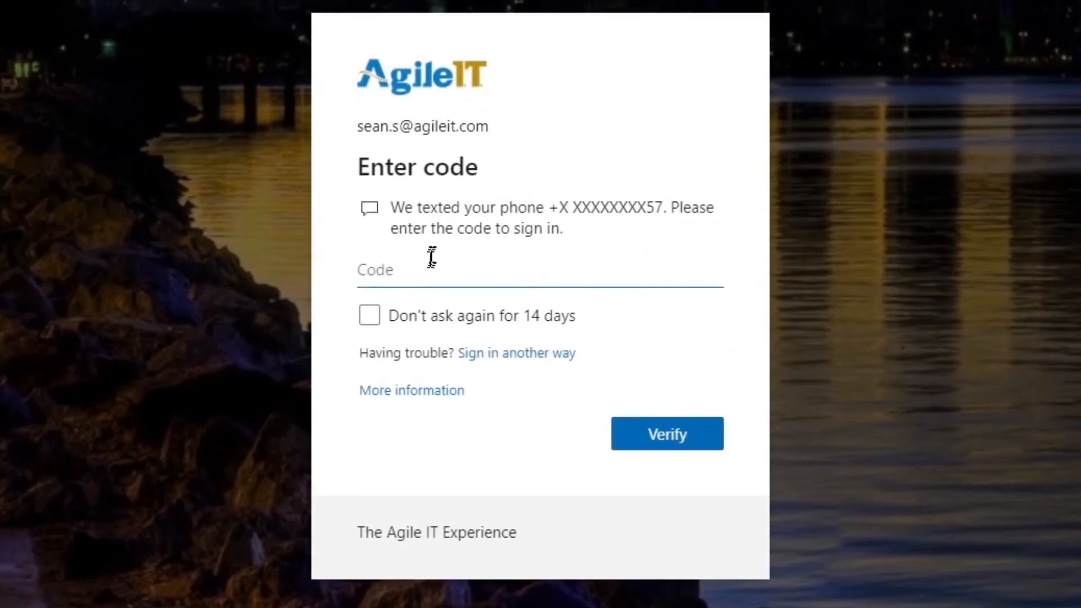
{"action": "mouse_move", "coordinate": [423, 261]}
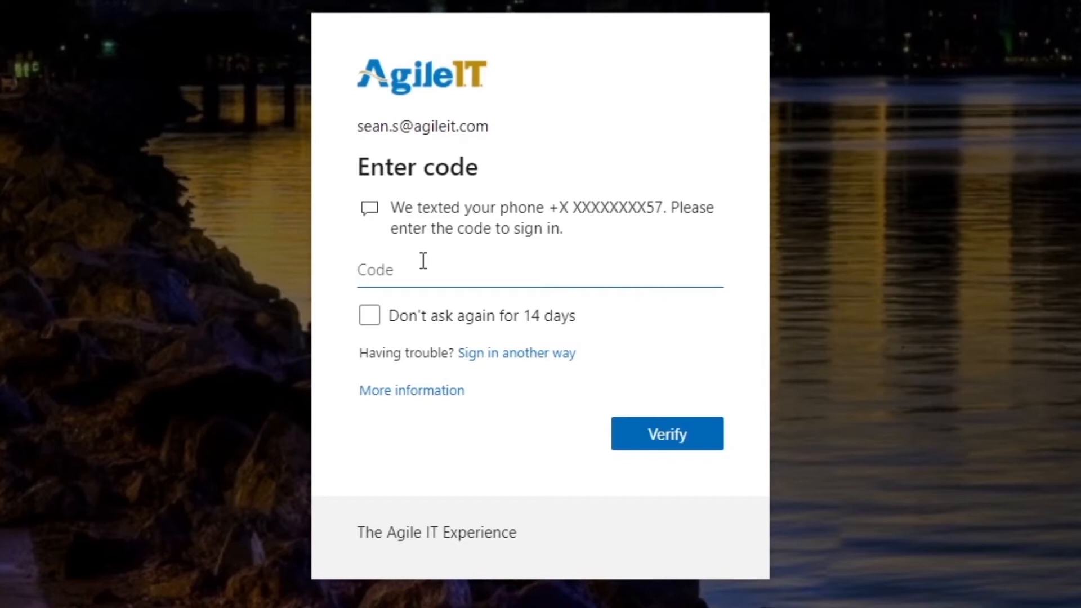
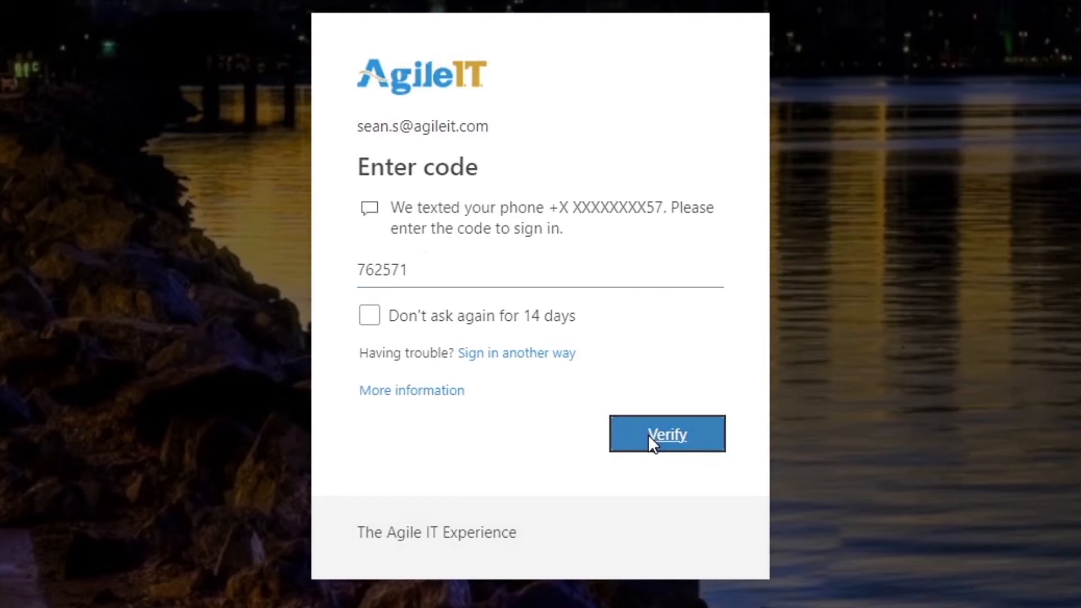
{"action": "left_click", "coordinate": [667, 434]}
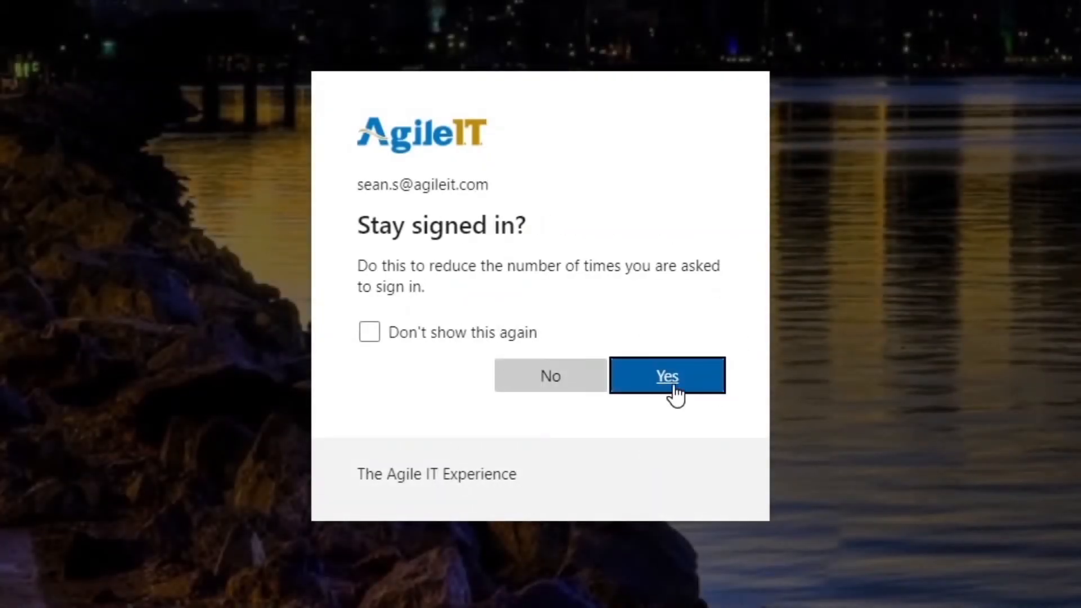
{"action": "left_click", "coordinate": [667, 375]}
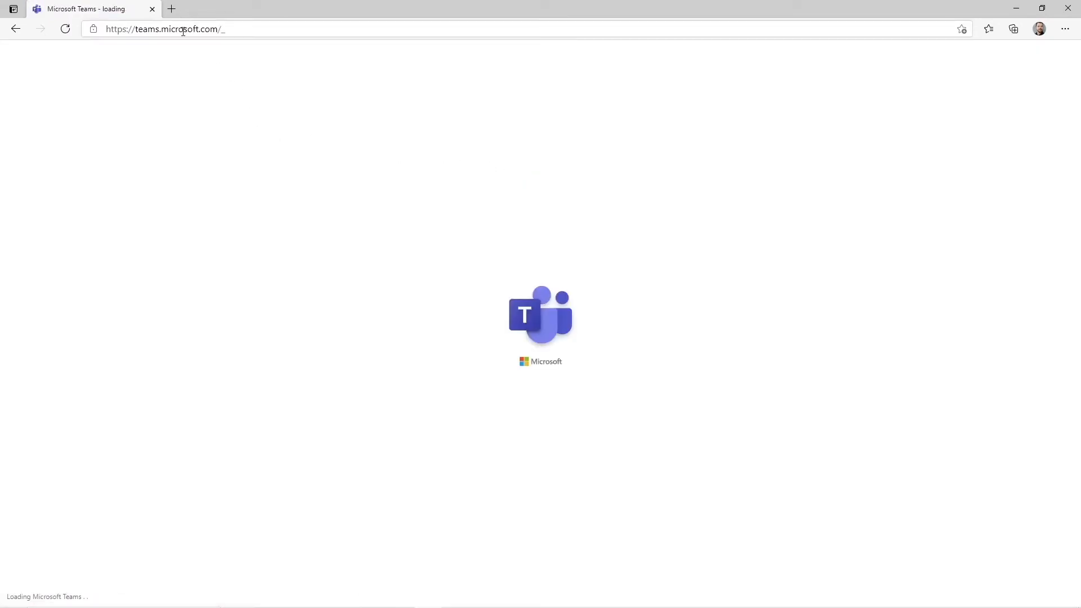
{"action": "mouse_move", "coordinate": [93, 90]}
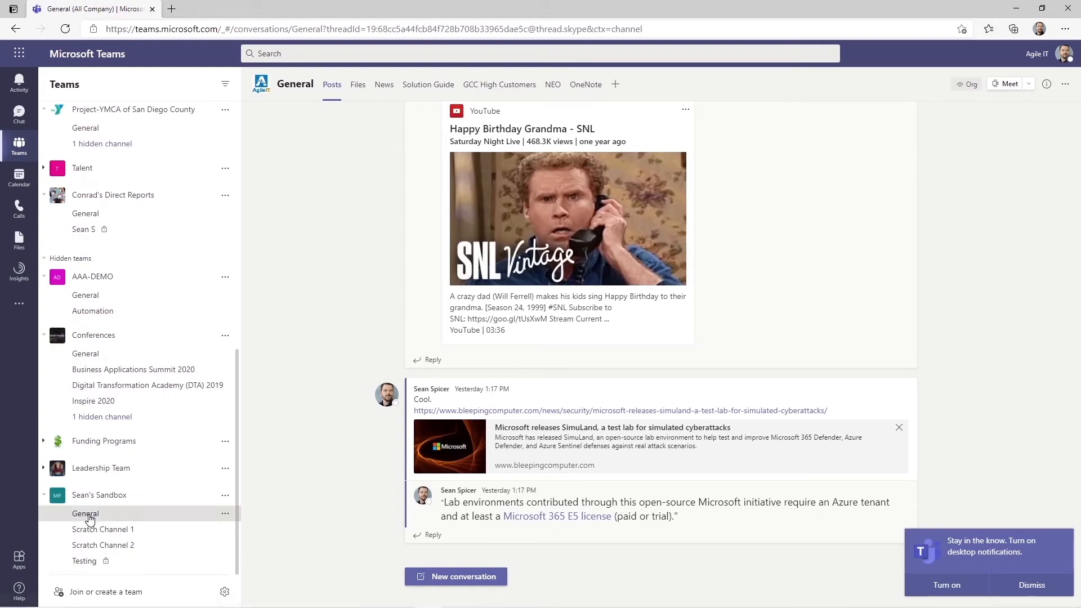
Open the General channel under the Sandbox team once Teams loads
{"action": "left_click", "coordinate": [86, 513]}
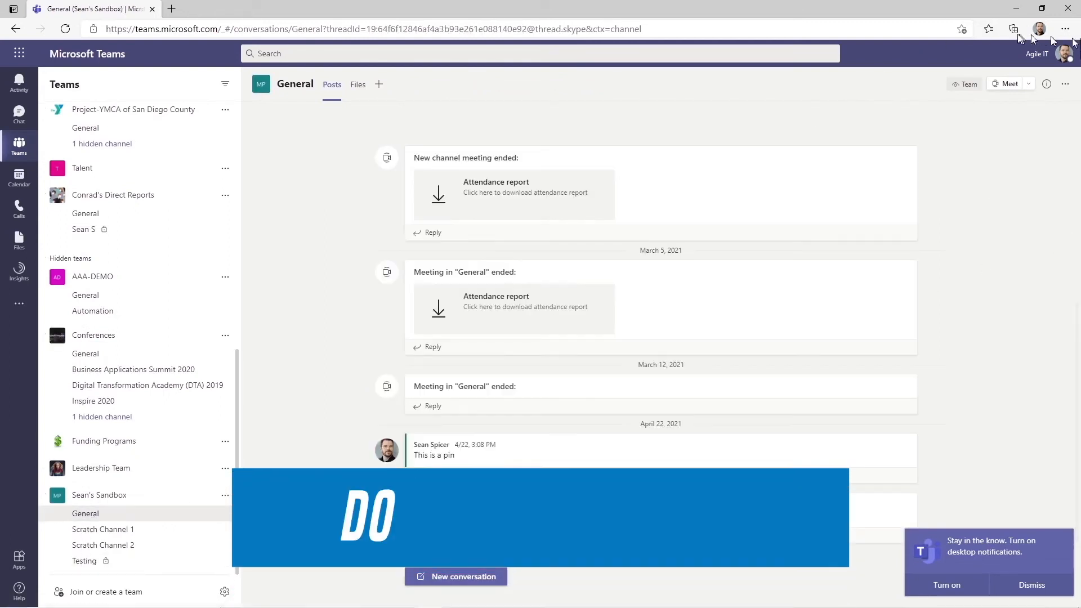
Install the Agile IT Teams site as an Edge app named 'Agile Teams'
{"action": "left_click", "coordinate": [1062, 29]}
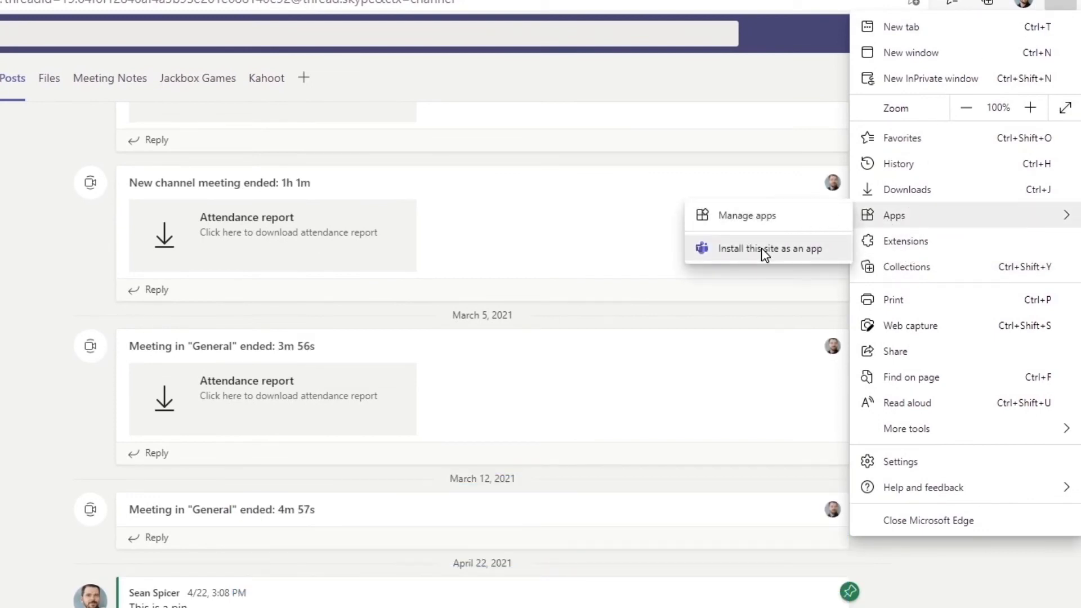
{"action": "left_click", "coordinate": [769, 248]}
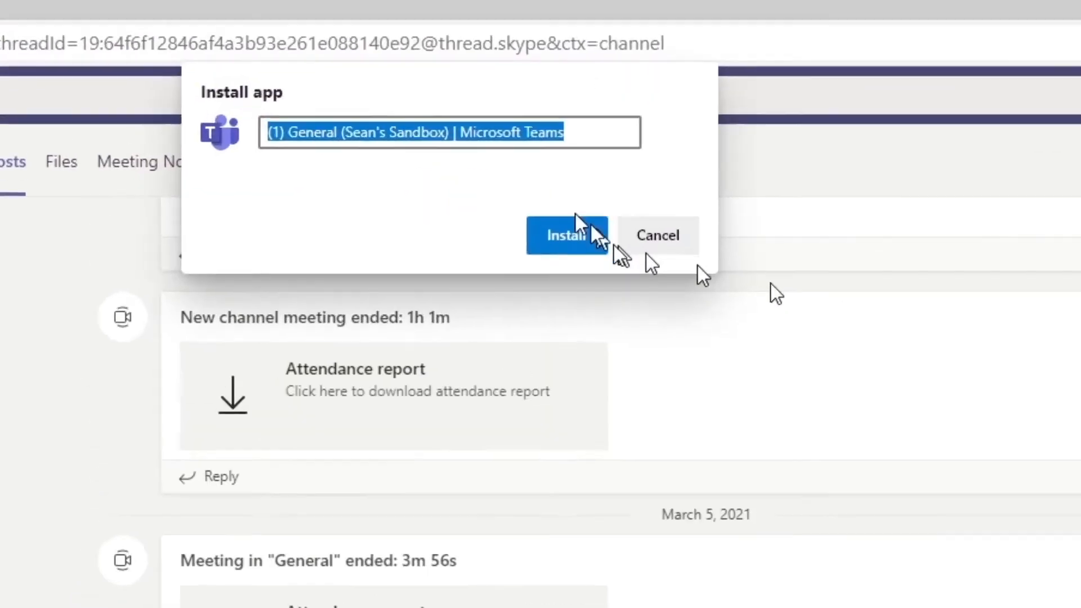
{"action": "type", "text": "Agile T"}
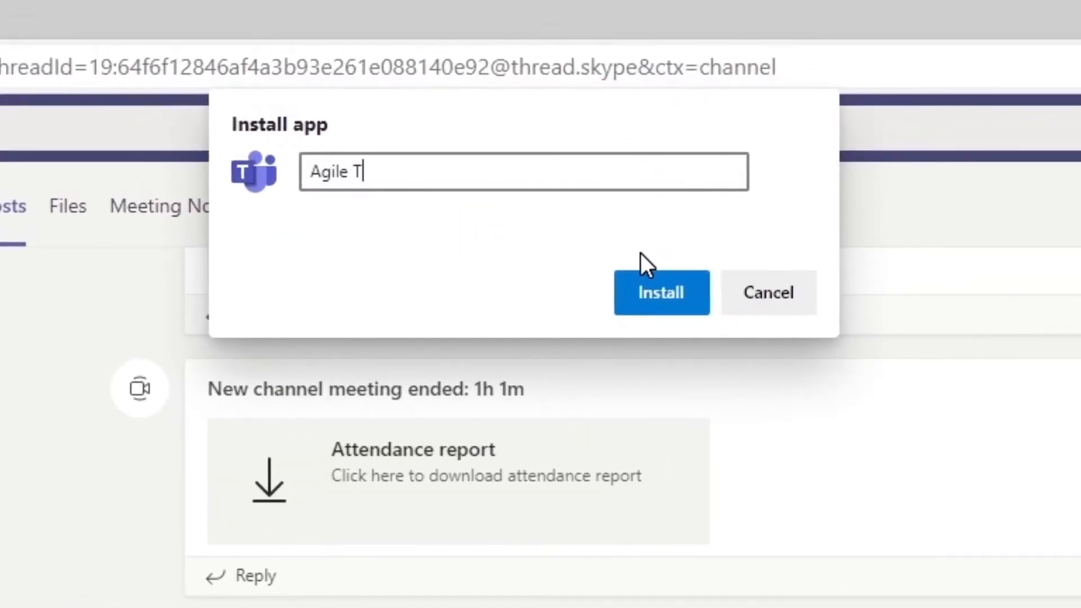
{"action": "type", "text": "eams"}
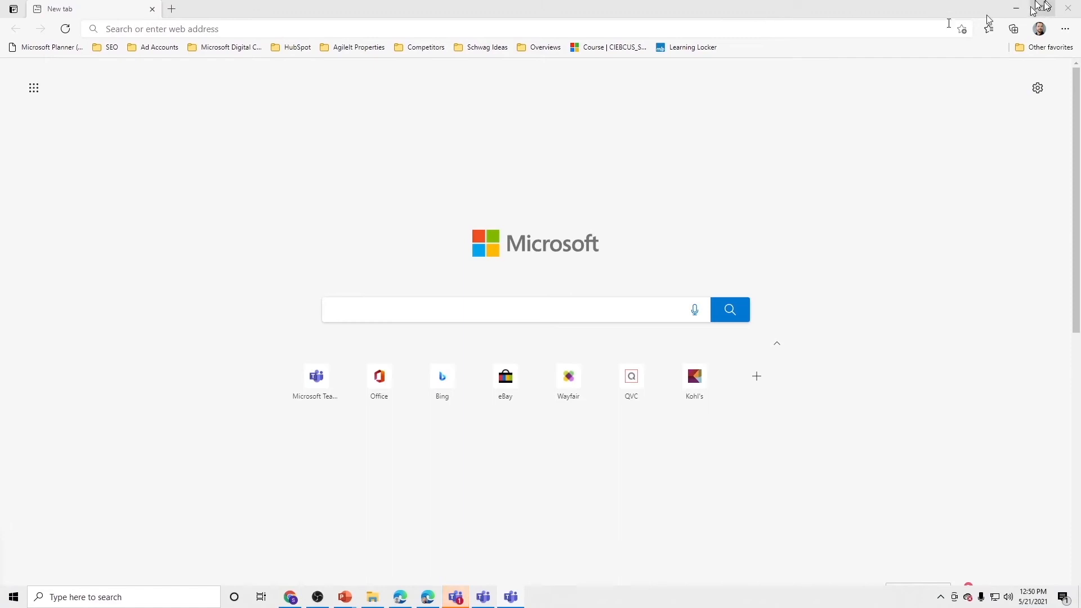
Minimize the Edge browser window to clear the desktop for the Teams windows
{"action": "left_click", "coordinate": [455, 596]}
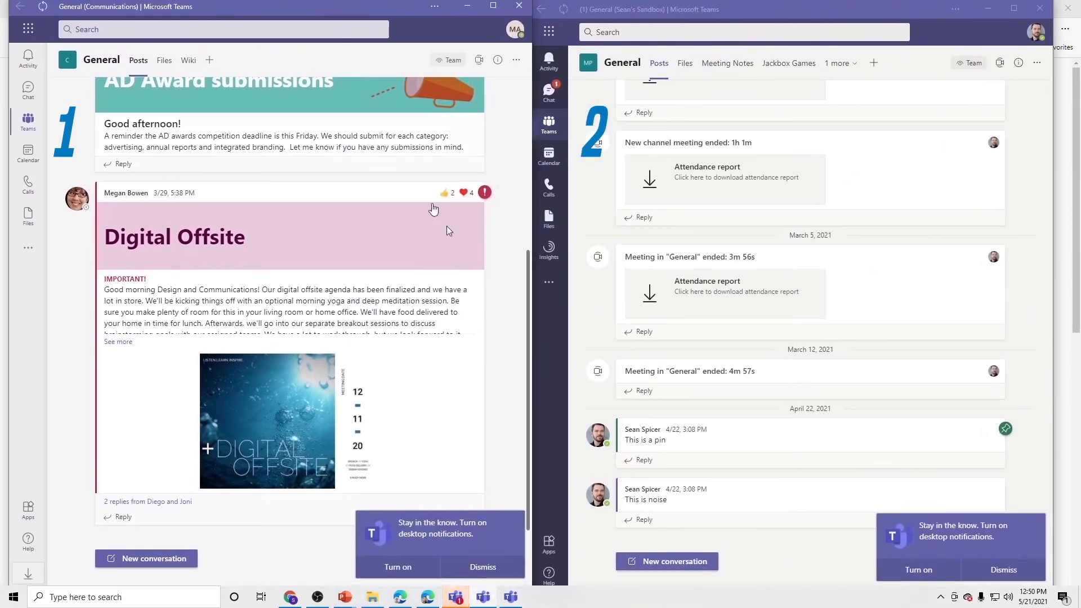
{"action": "mouse_move", "coordinate": [277, 104]}
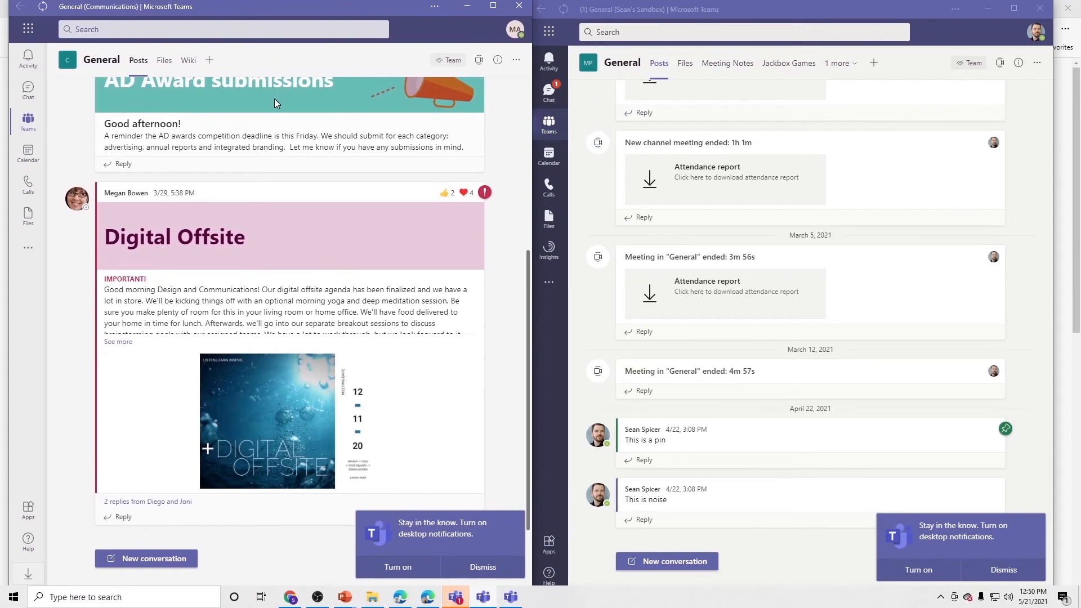